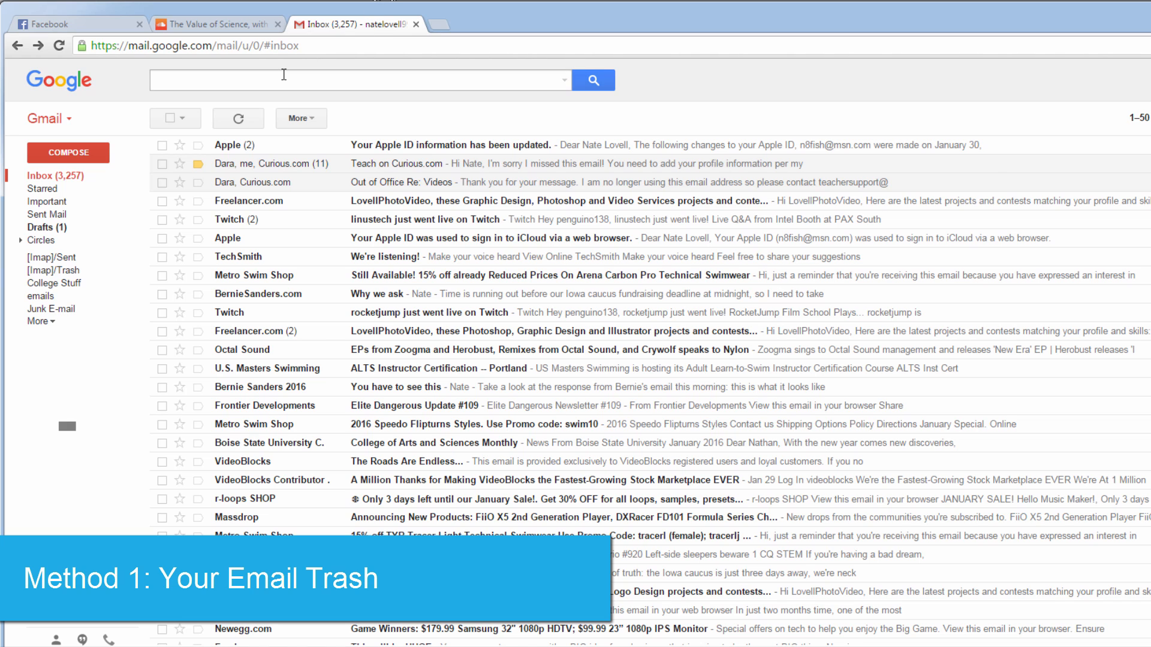
pyautogui.moveTo(291, 61)
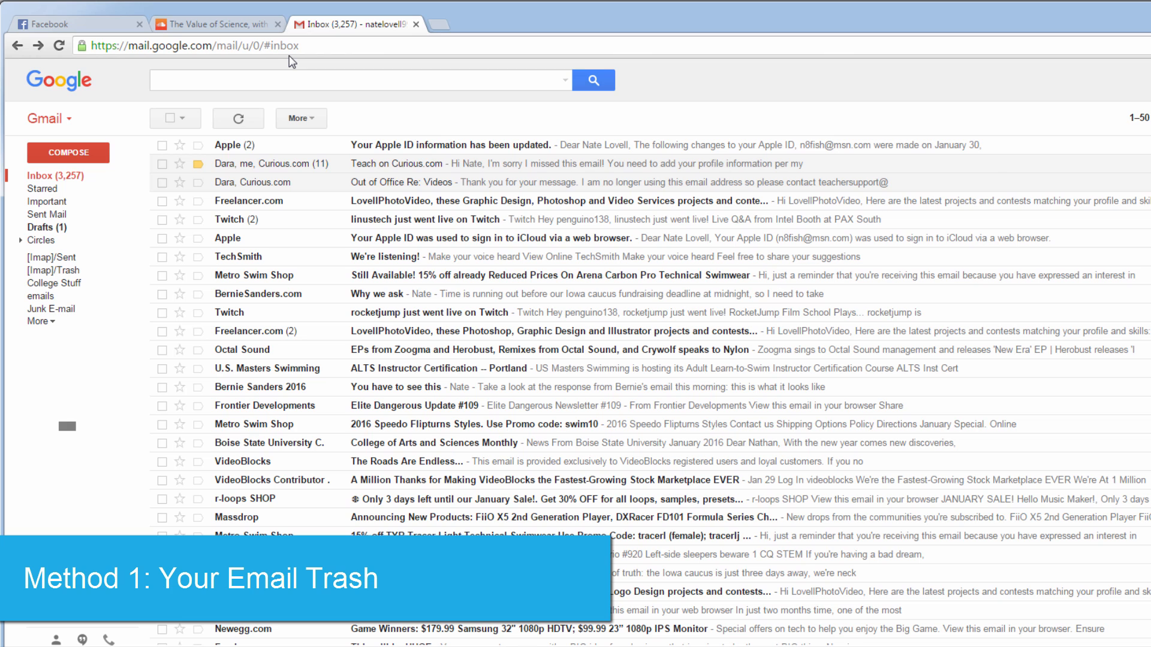
pyautogui.moveTo(68, 317)
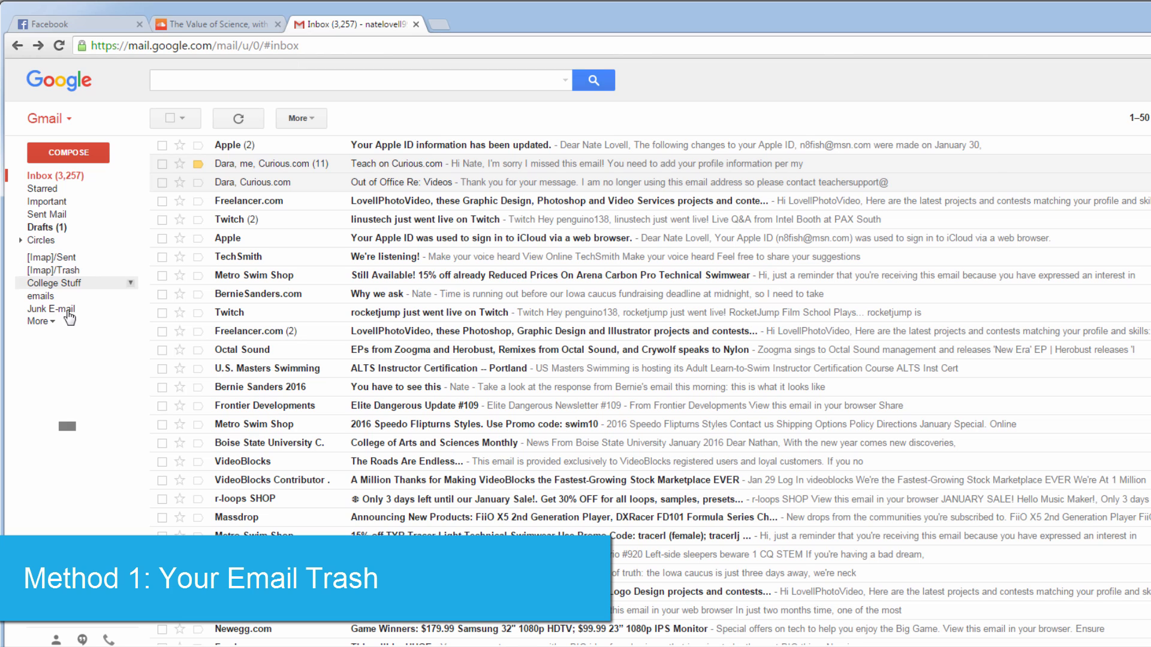
# Expand Gmail's sidebar with More to reveal Trash, Spam and All Mail.
pyautogui.click(40, 321)
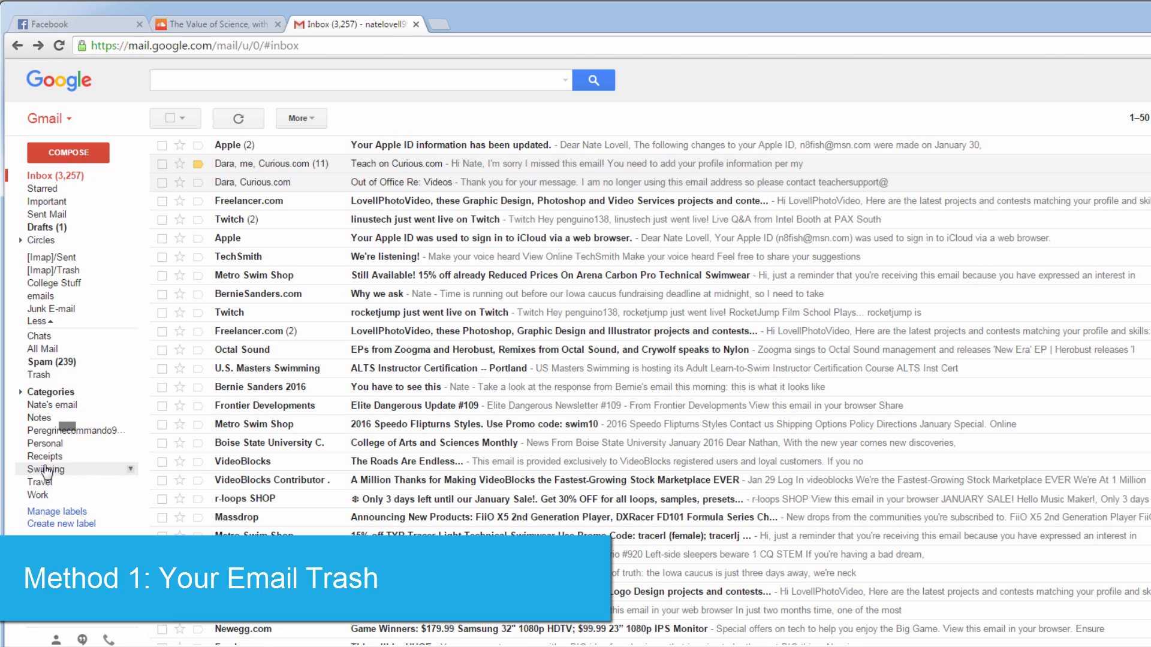
# Open Trash, select the Team Bernie email, and bring up the Move to folder list.
pyautogui.click(39, 375)
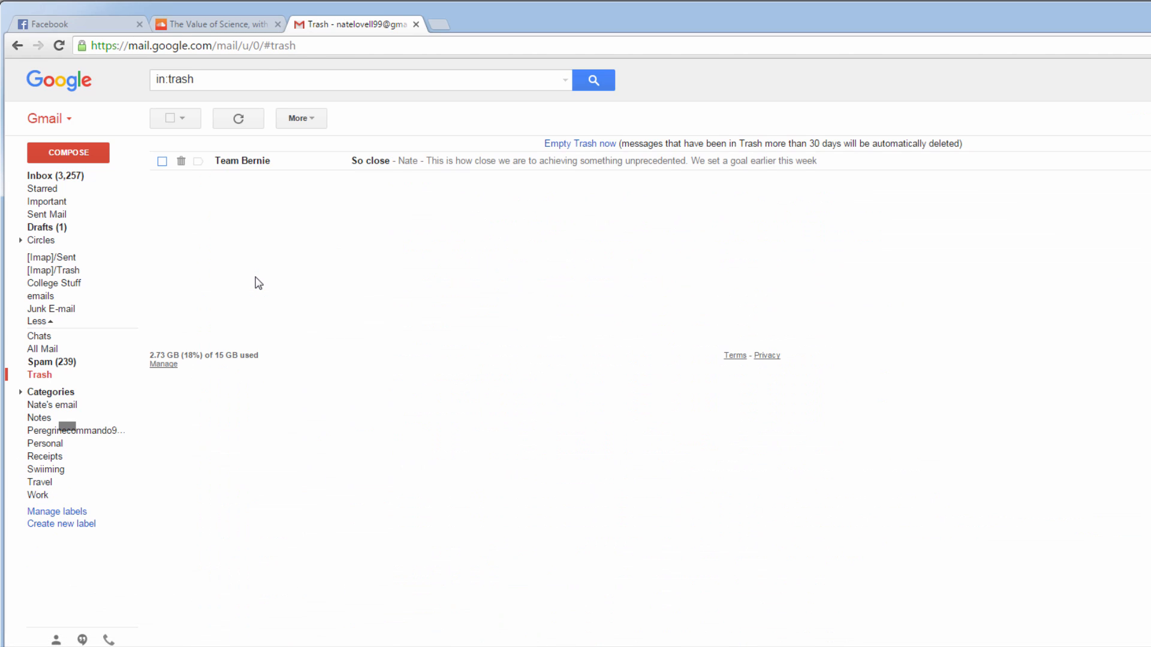
pyautogui.click(161, 160)
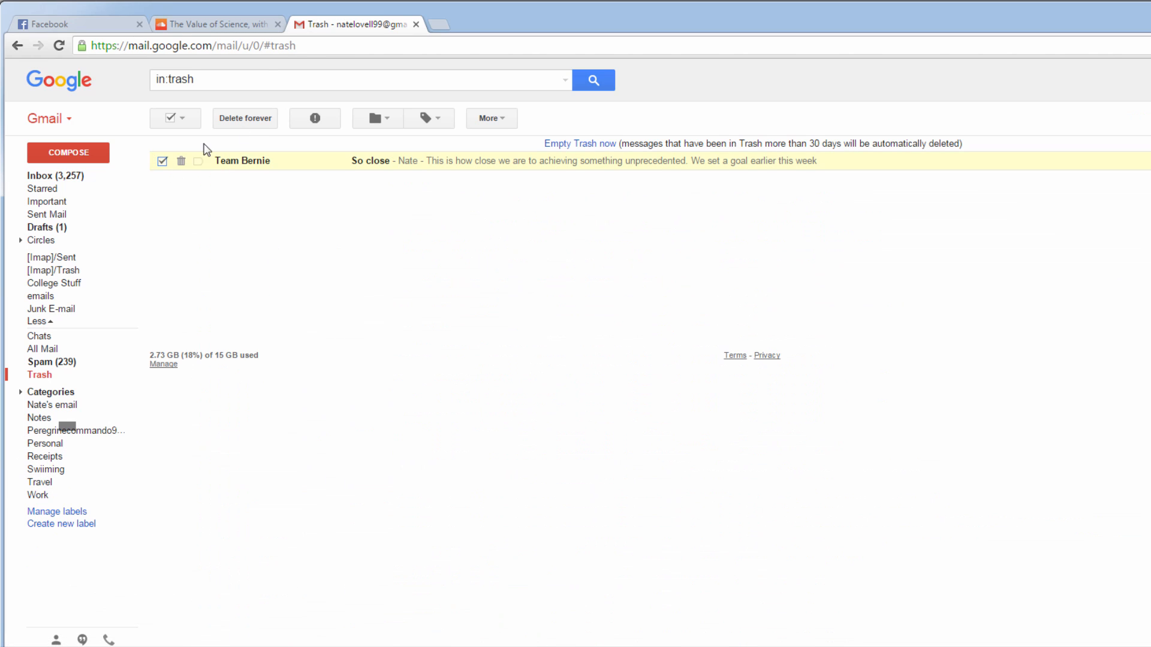
pyautogui.click(376, 118)
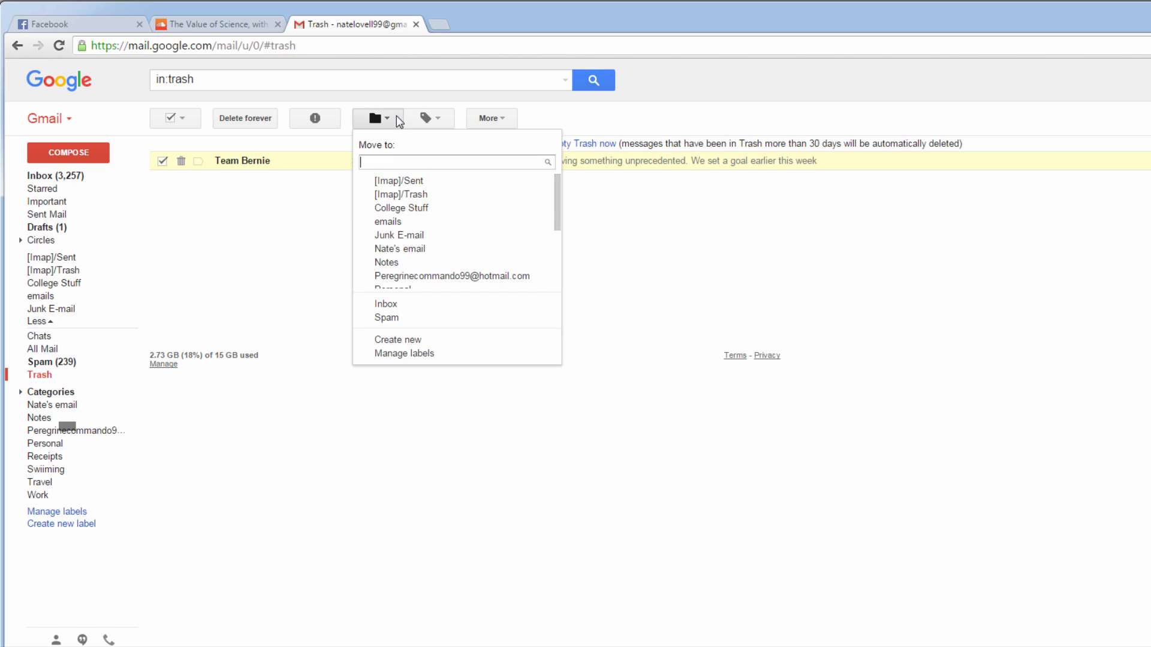
pyautogui.moveTo(399, 235)
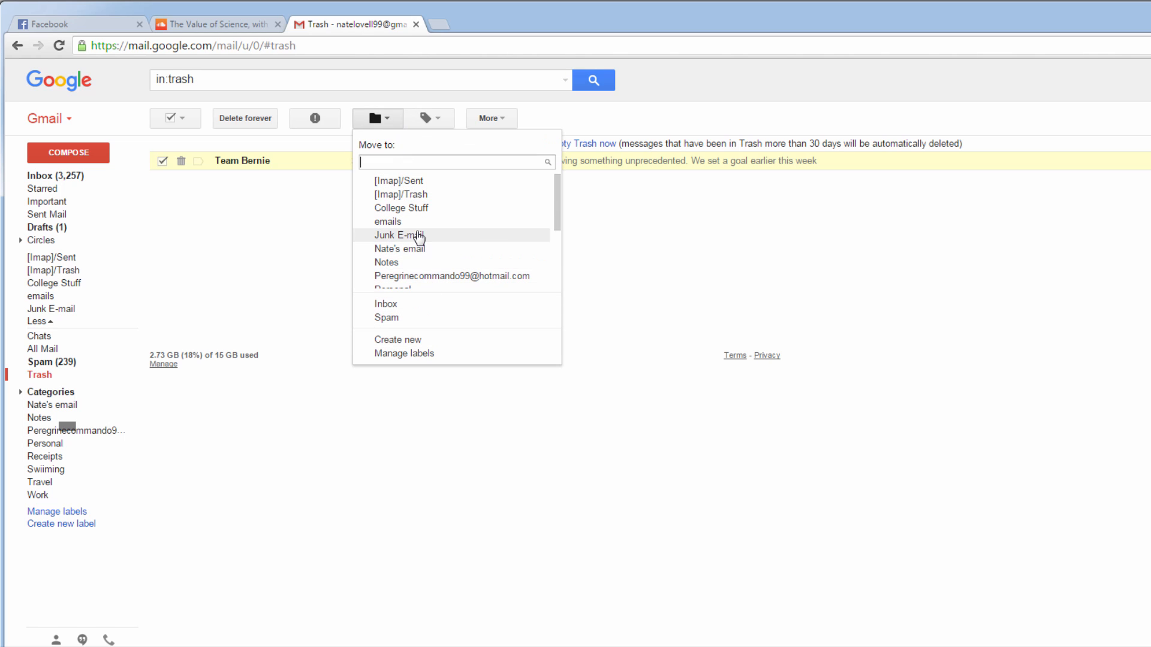
pyautogui.scroll(-3)
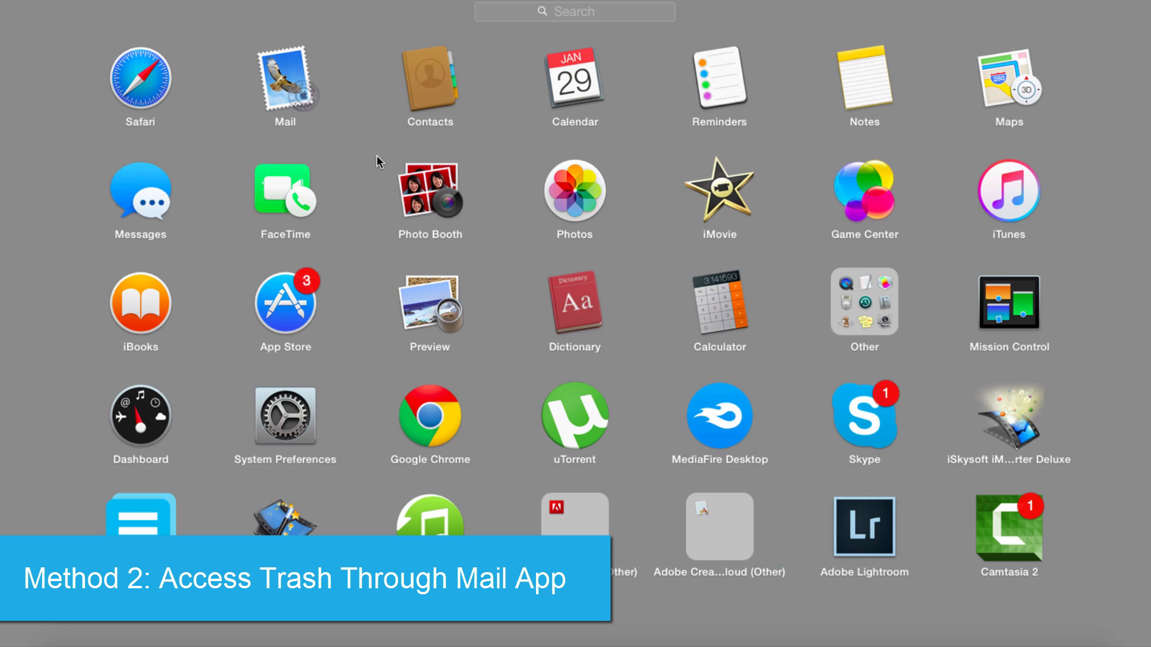
# Launch Mail and add a Google account, continuing through the sign-in with the email.
pyautogui.click(285, 77)
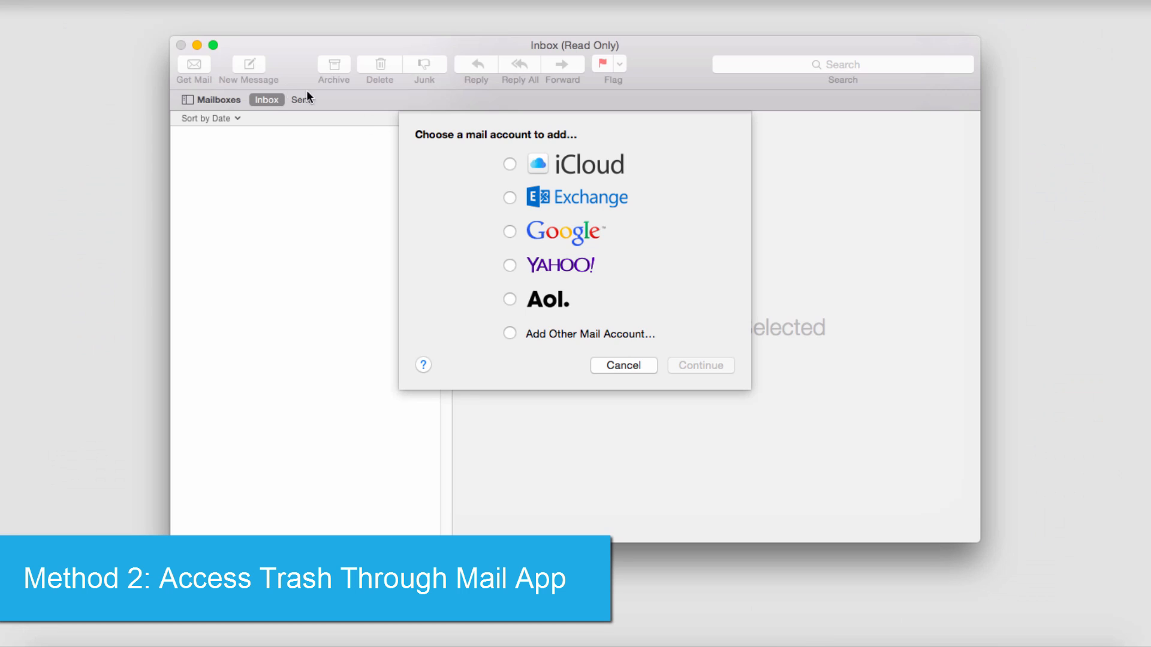
pyautogui.click(509, 232)
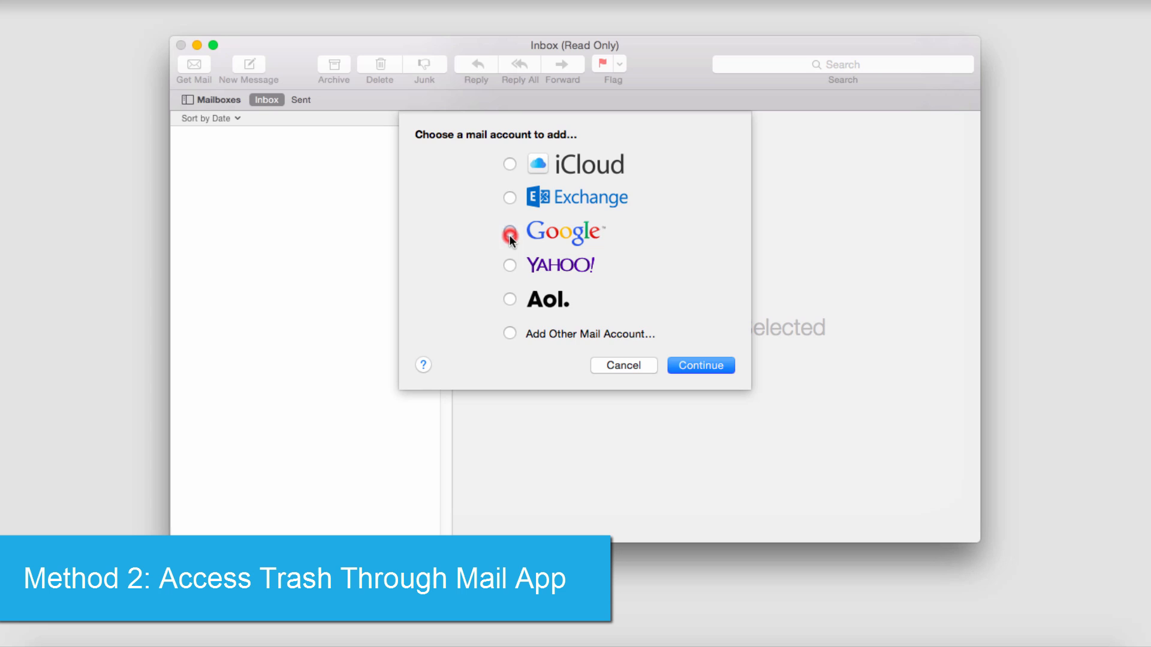
pyautogui.click(699, 365)
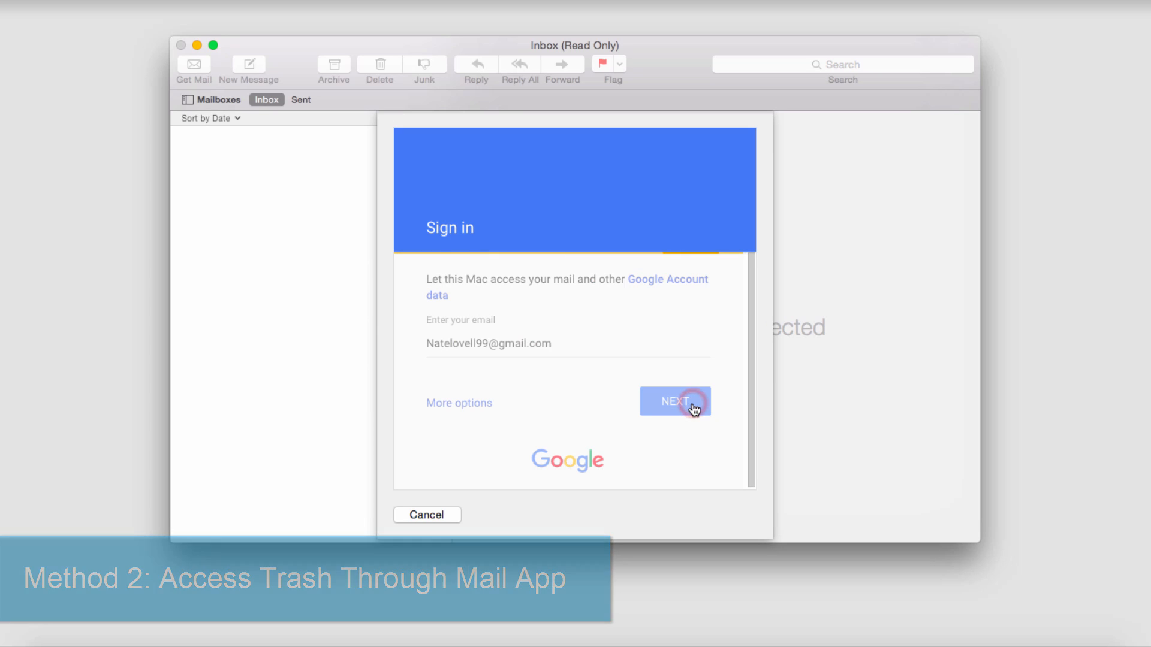
pyautogui.click(673, 401)
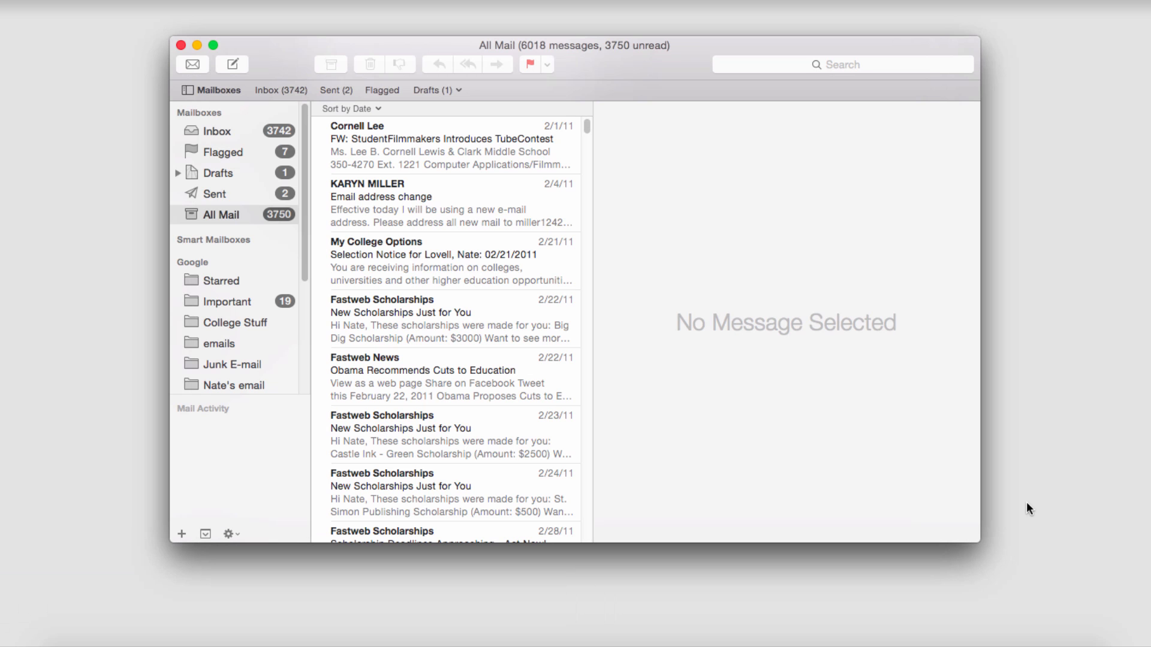
# Open the Google Trash mailbox and view the 'reminder & request' swim-team email.
pyautogui.scroll(-3)
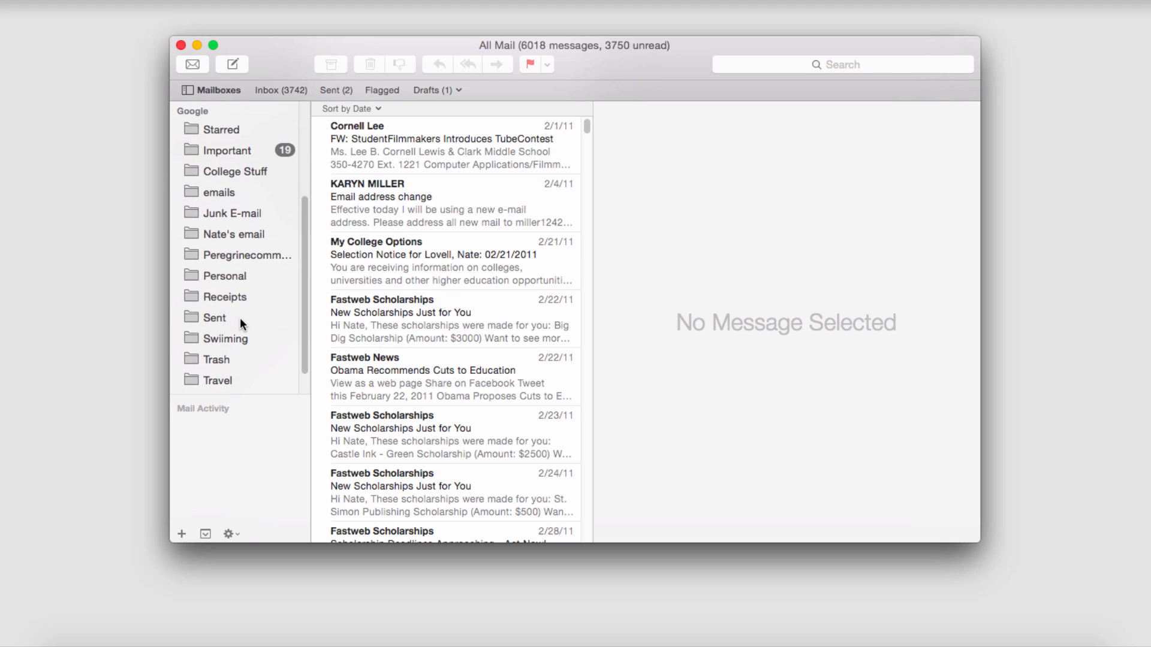
pyautogui.click(217, 331)
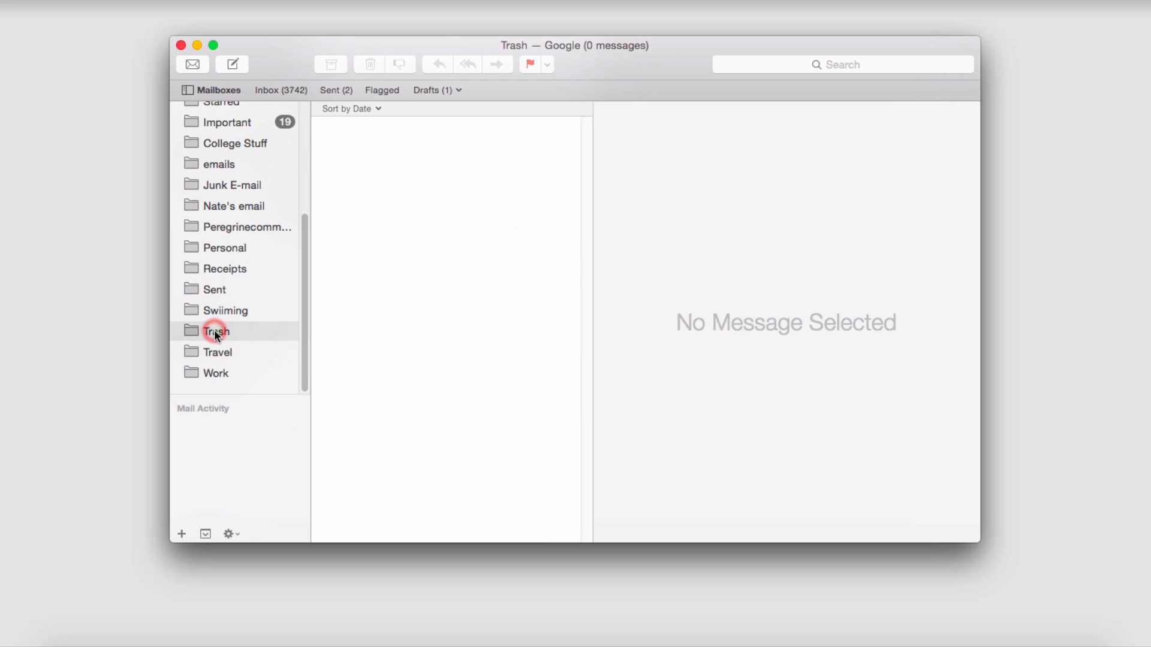
pyautogui.click(215, 331)
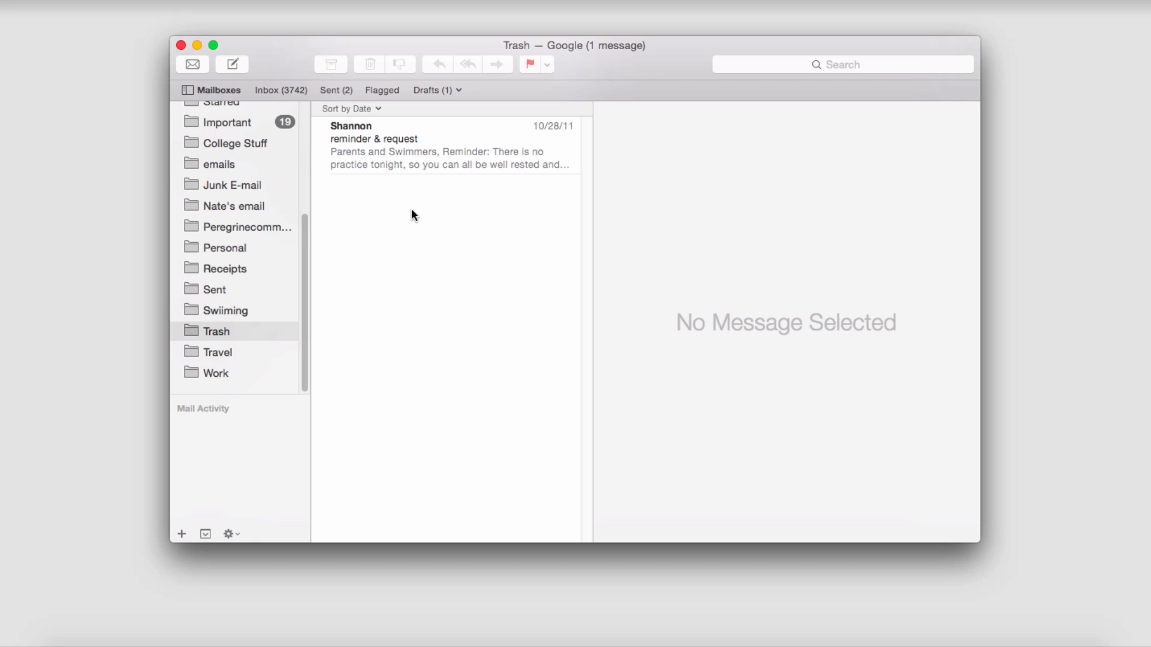
pyautogui.click(411, 145)
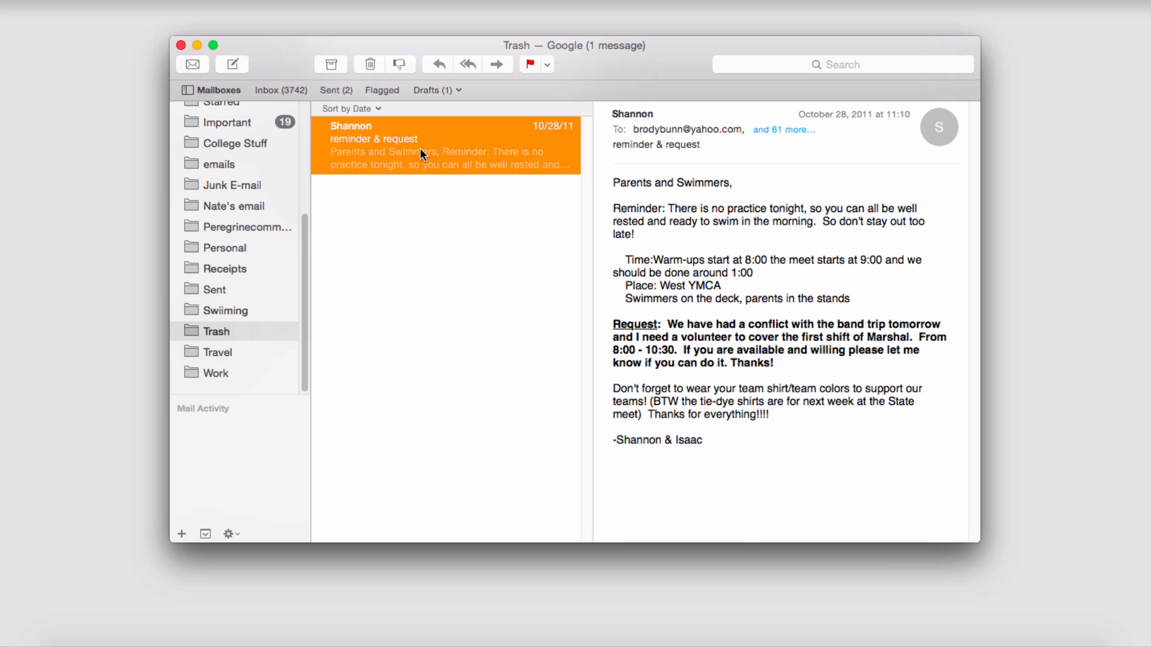
# Copy the 'reminder & request' email to the Important mailbox via Copy To.
pyautogui.rightClick(448, 144)
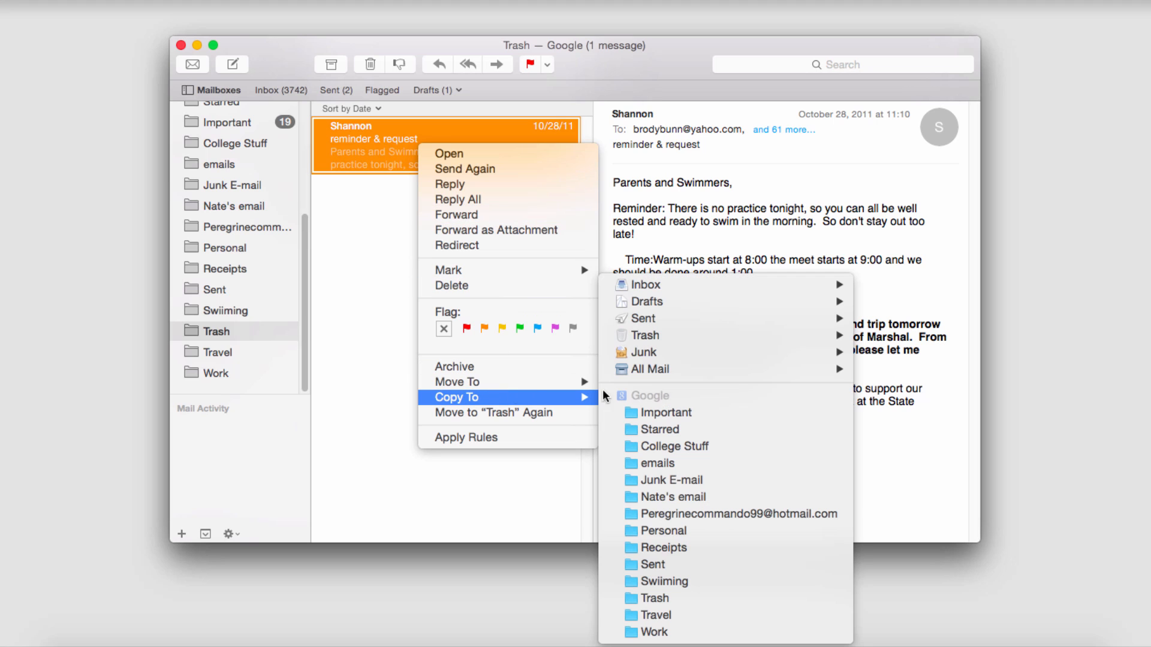
pyautogui.moveTo(763, 429)
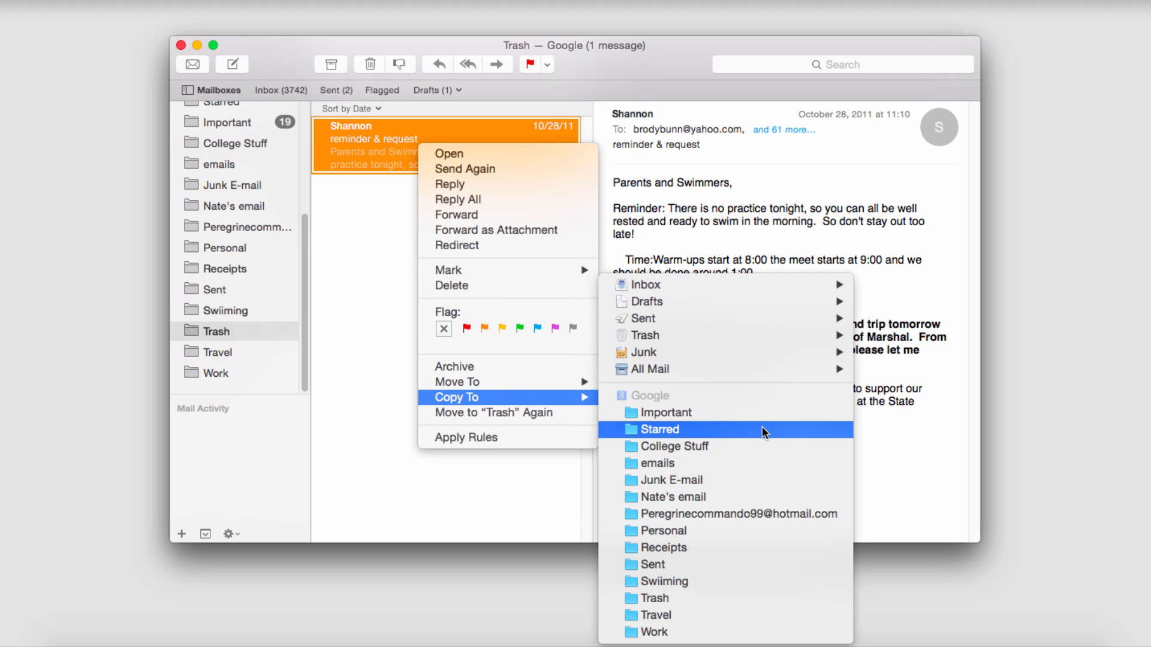
pyautogui.moveTo(707, 412)
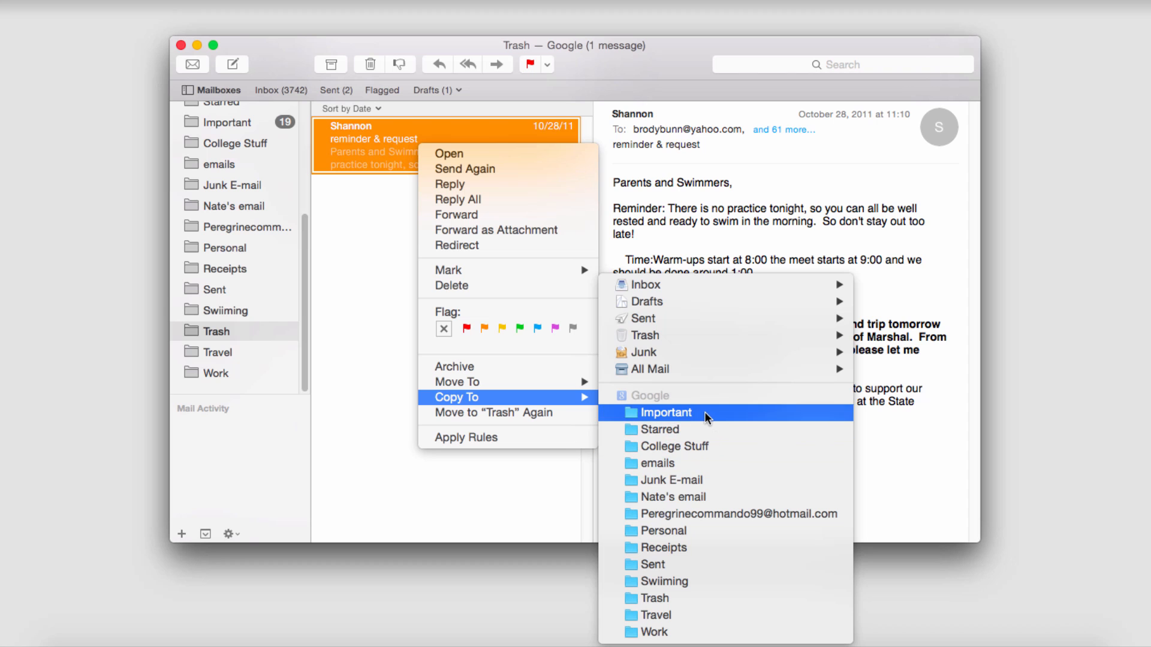
pyautogui.click(664, 412)
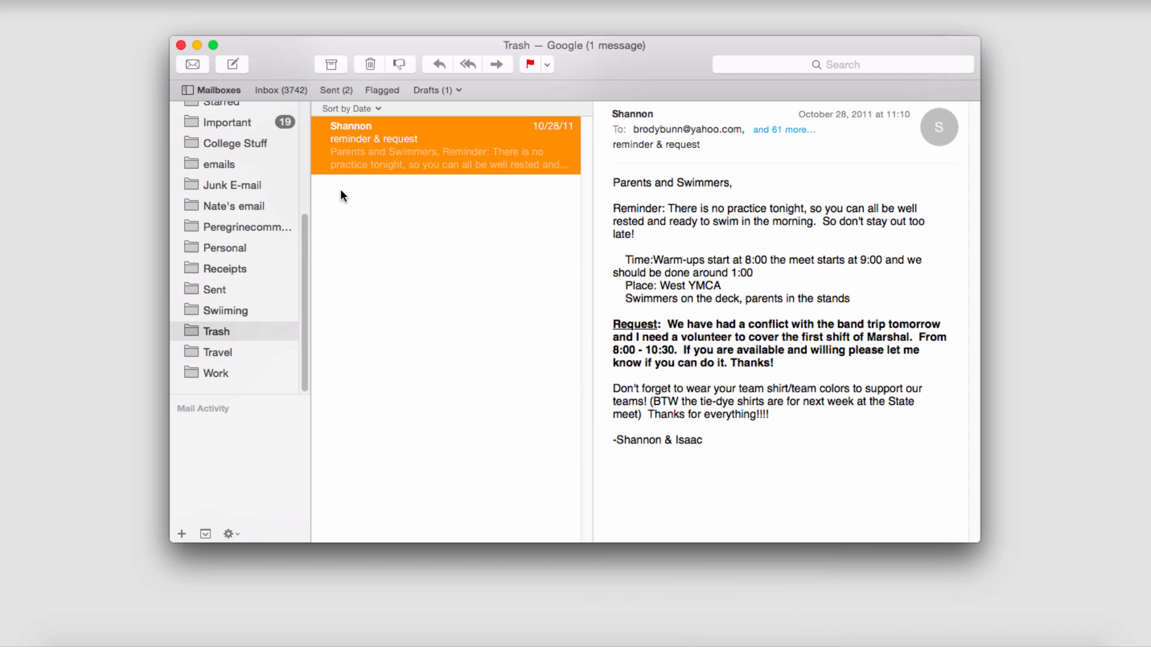